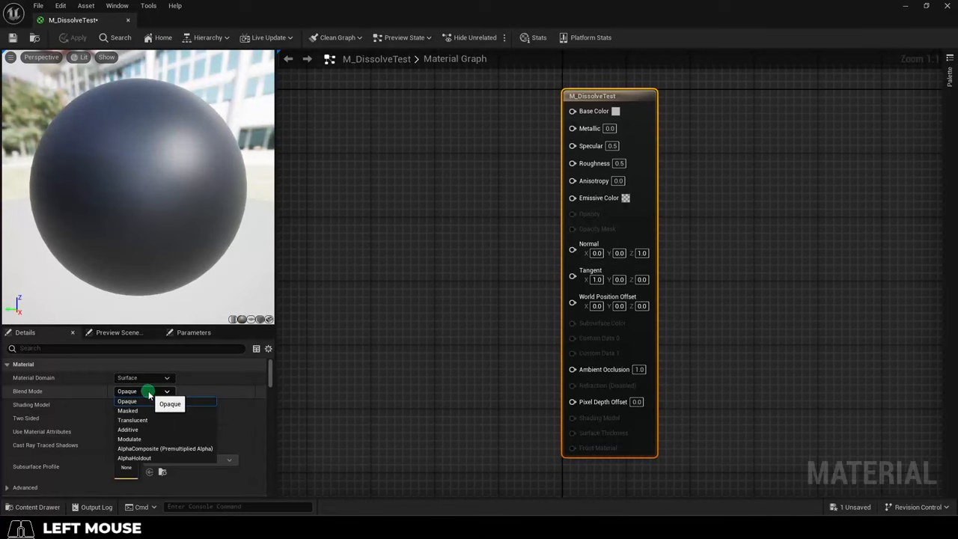
Set the material's Blend Mode to Masked.
click(127, 410)
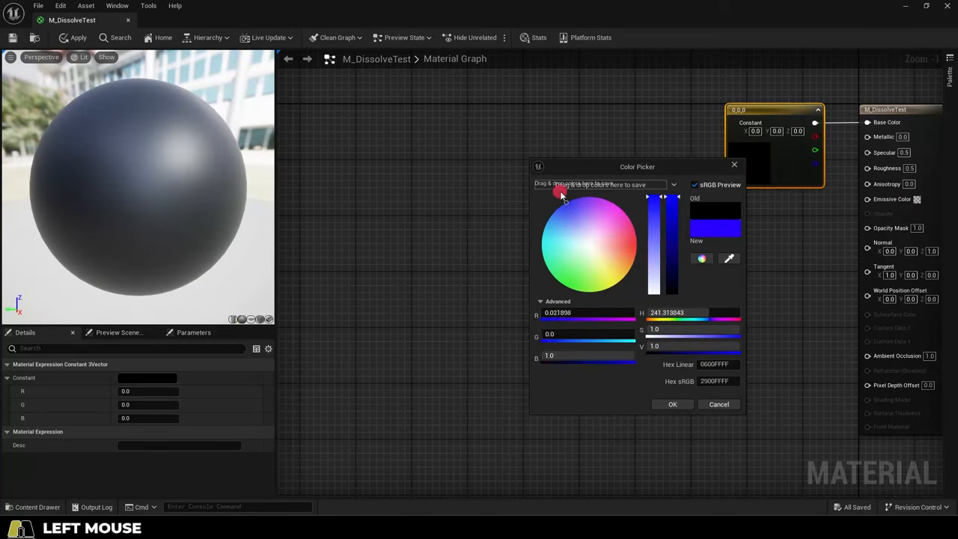
Confirm the blue base colour, create a material instance and raise Dissolve to punch holes in the sphere.
click(671, 404)
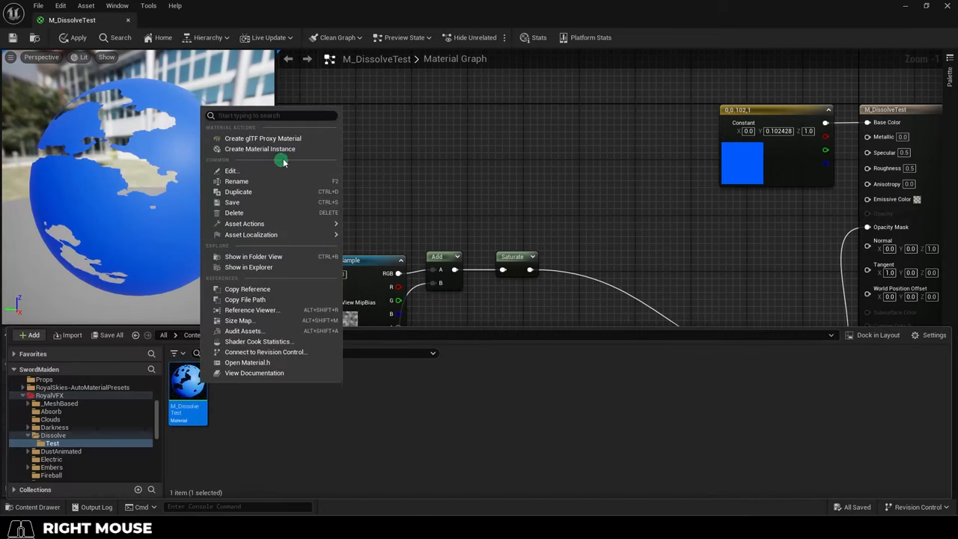
click(260, 149)
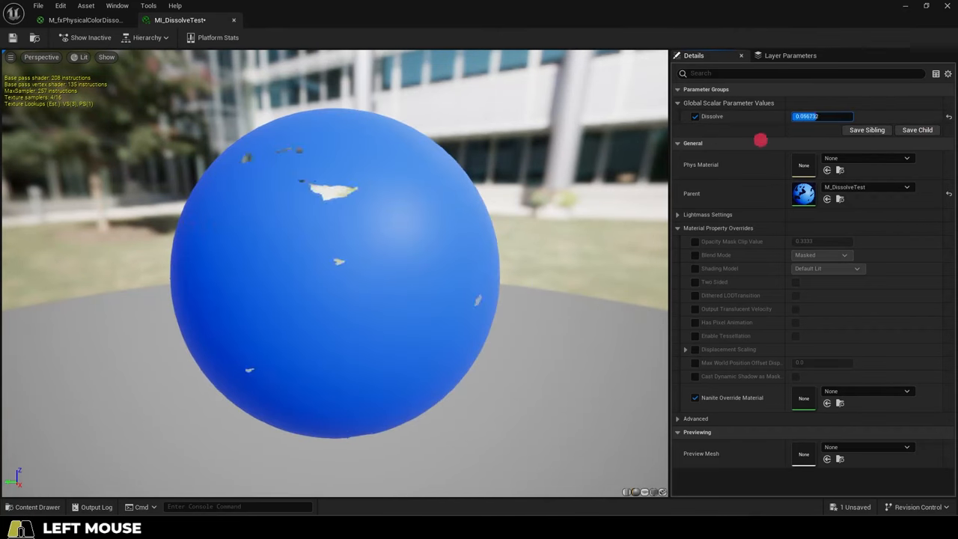
drag(805, 117, 823, 117)
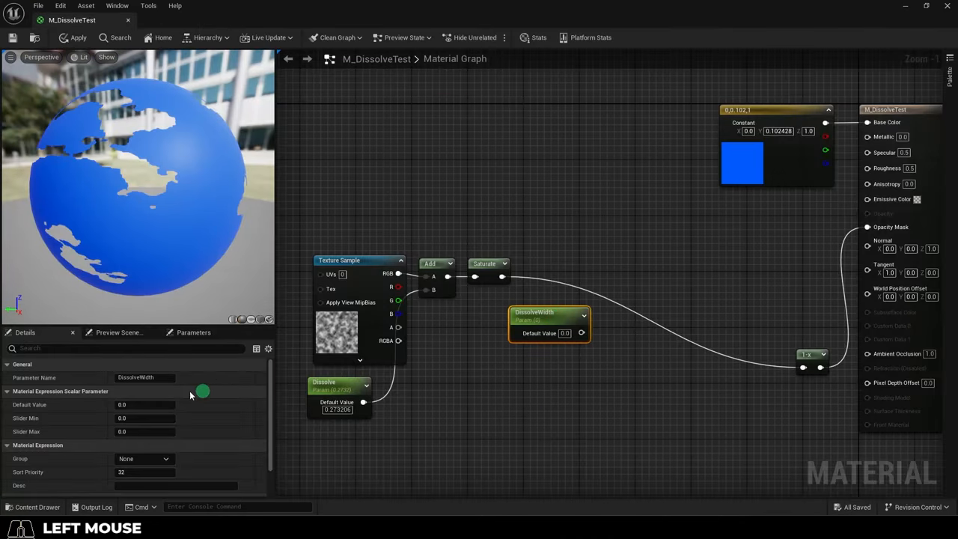
Give DissolveWidth a 0.1 minimum slider value and set the bright edge colour constant.
click(135, 418)
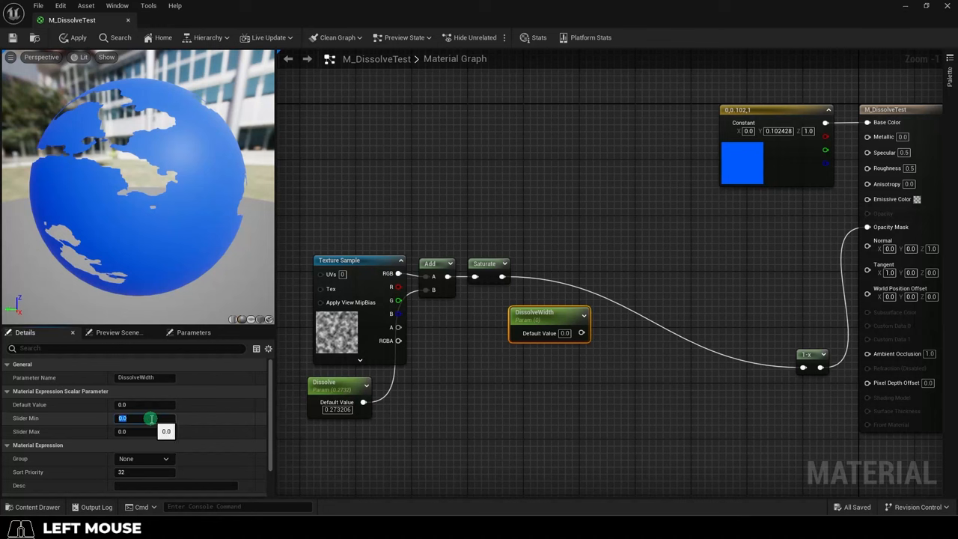
text(0.1)
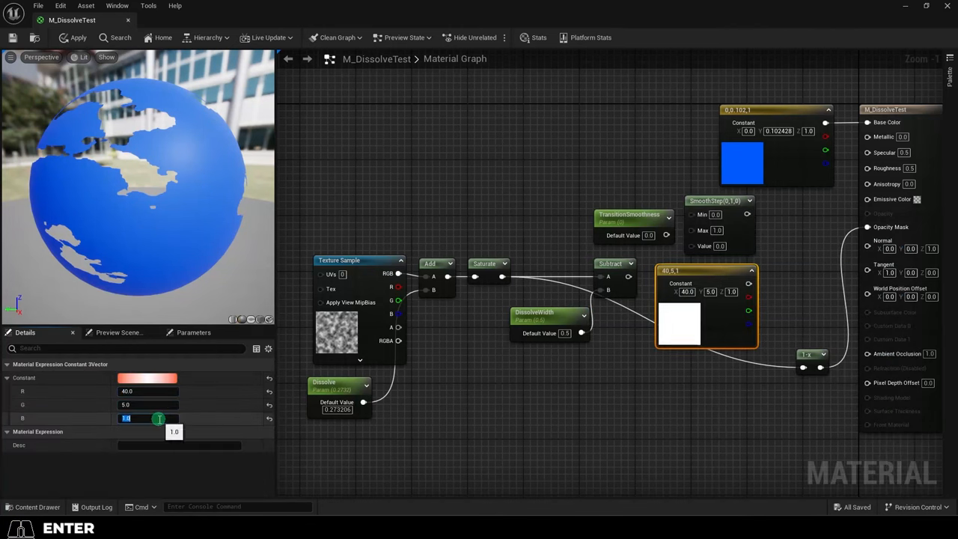
click(808, 200)
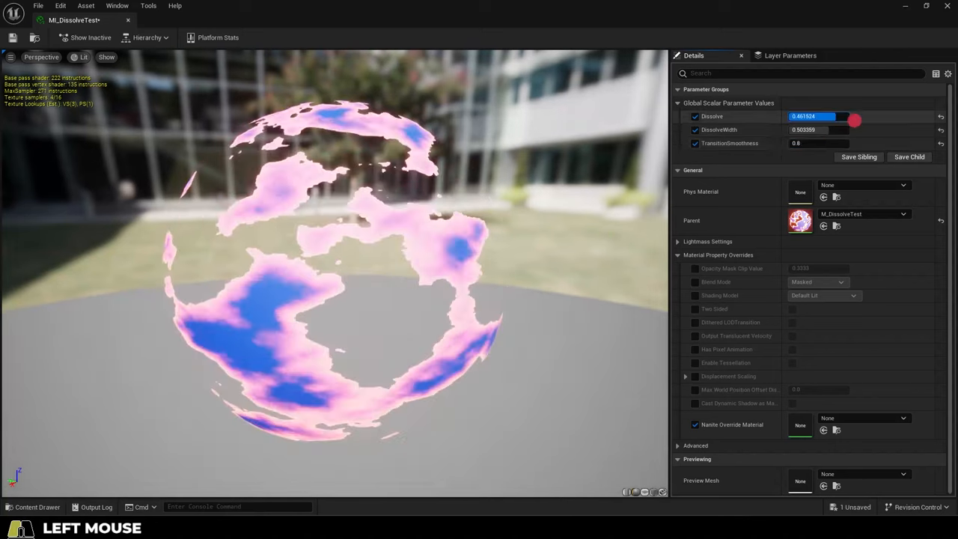
Lower the Dissolve amount so more of the sphere reappears with pink glowing edges.
drag(854, 120, 800, 117)
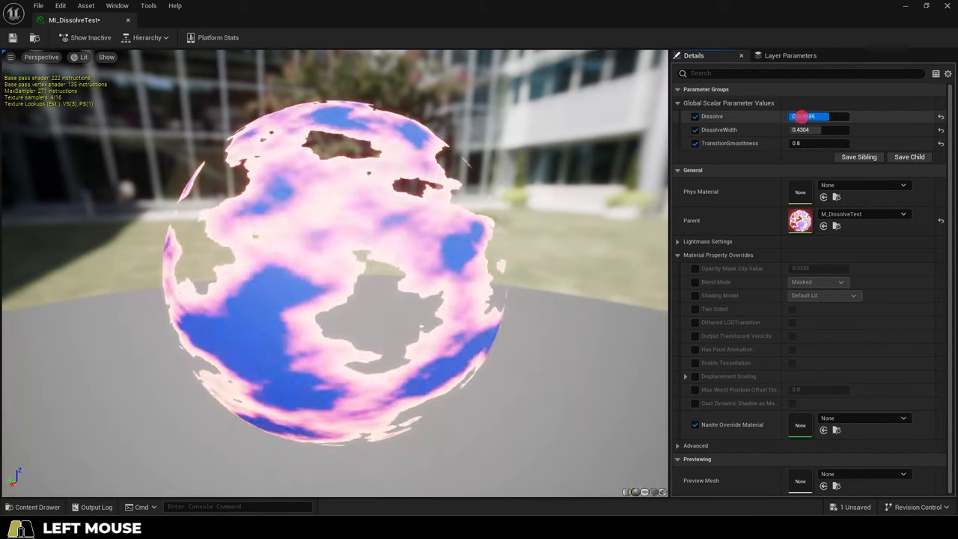